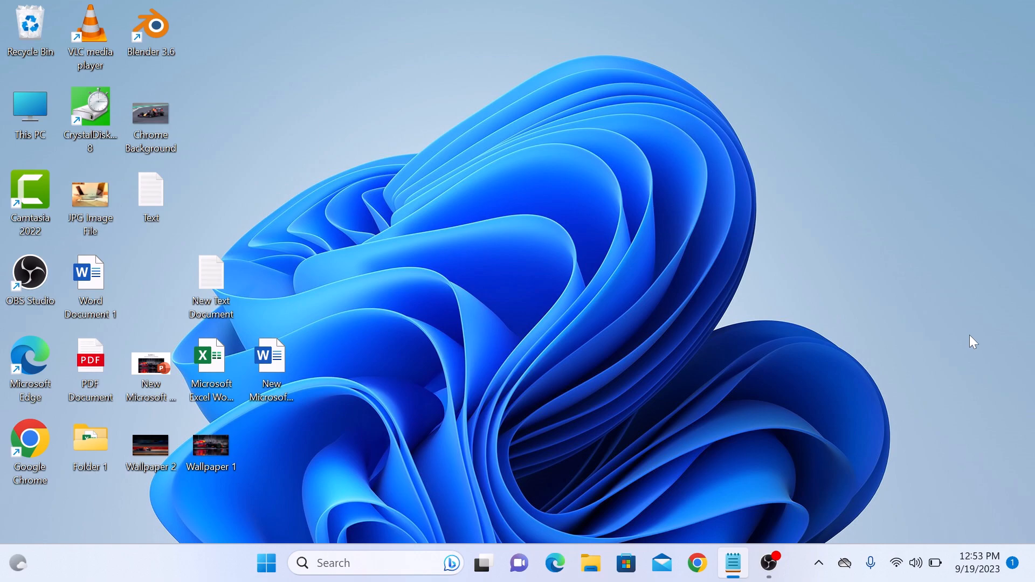
{"action": "mouse_move", "coordinate": [841, 277]}
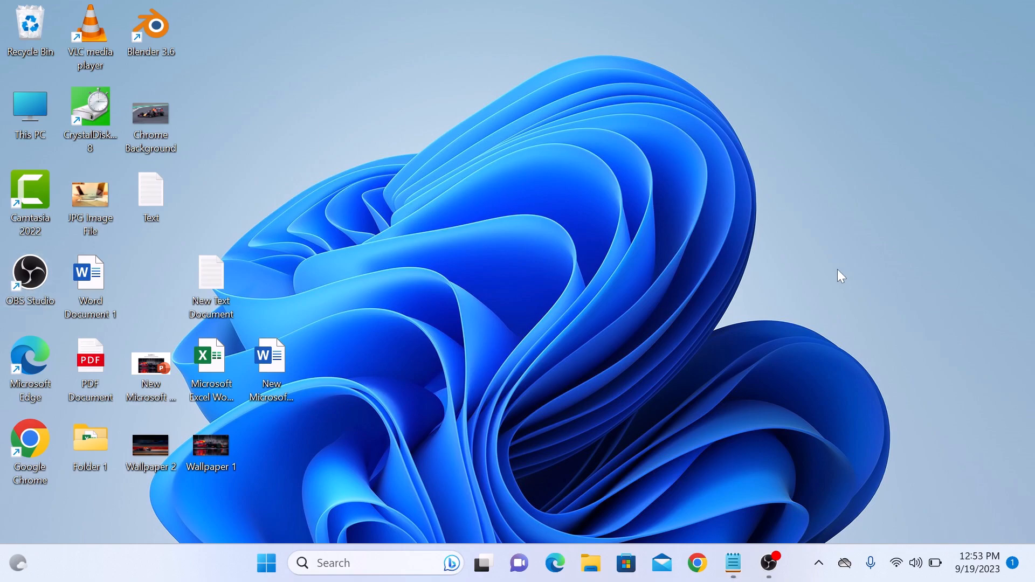
Reach Personalization from the desktop's right-click menu via Personalize.
{"action": "right_click", "coordinate": [840, 275]}
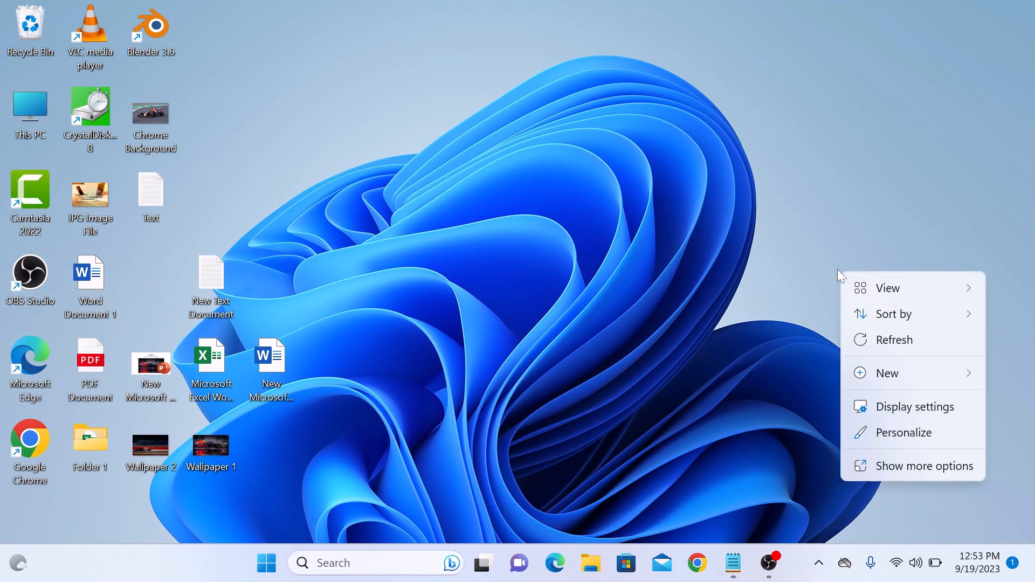
{"action": "mouse_move", "coordinate": [940, 430]}
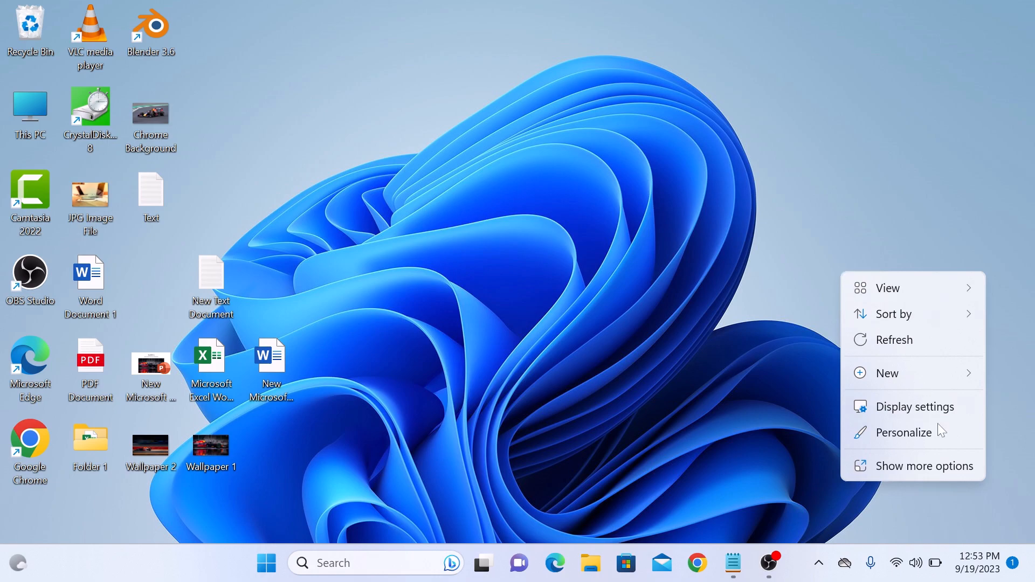
{"action": "left_click", "coordinate": [905, 431]}
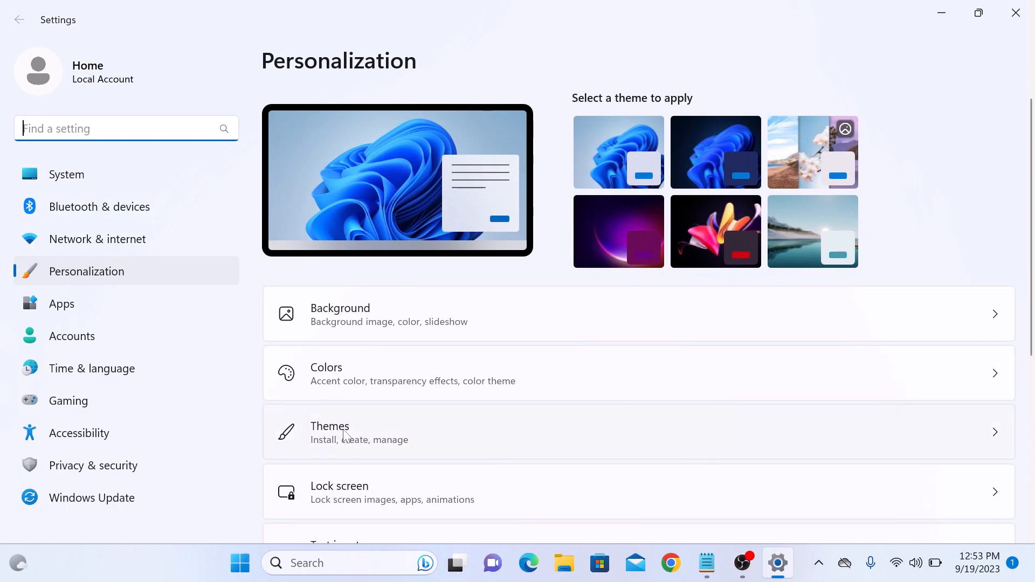
Go to the Themes page and bring Related settings into view.
{"action": "left_click", "coordinate": [358, 433]}
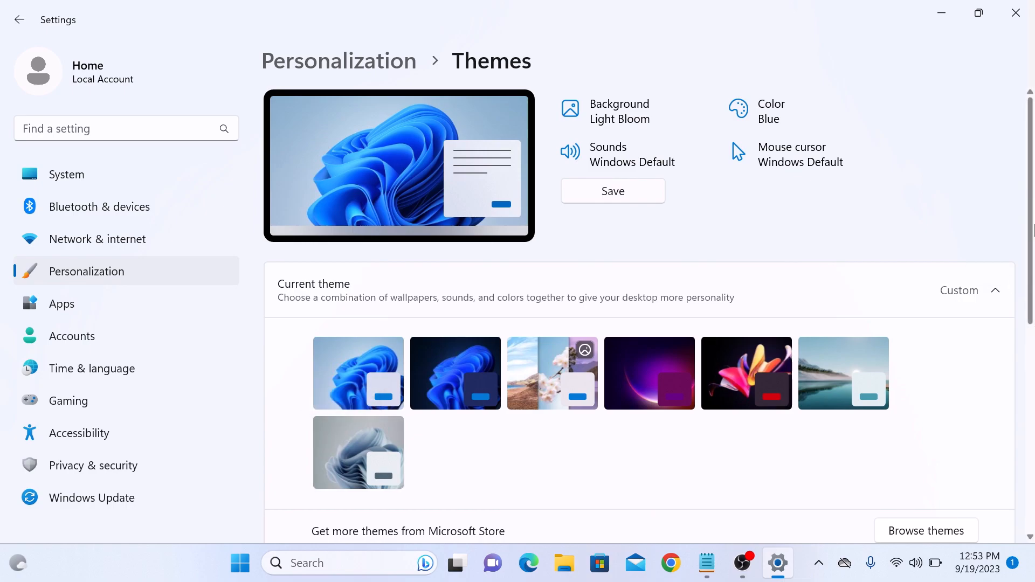
{"action": "scroll", "scroll_direction": "down", "scroll_amount": 3}
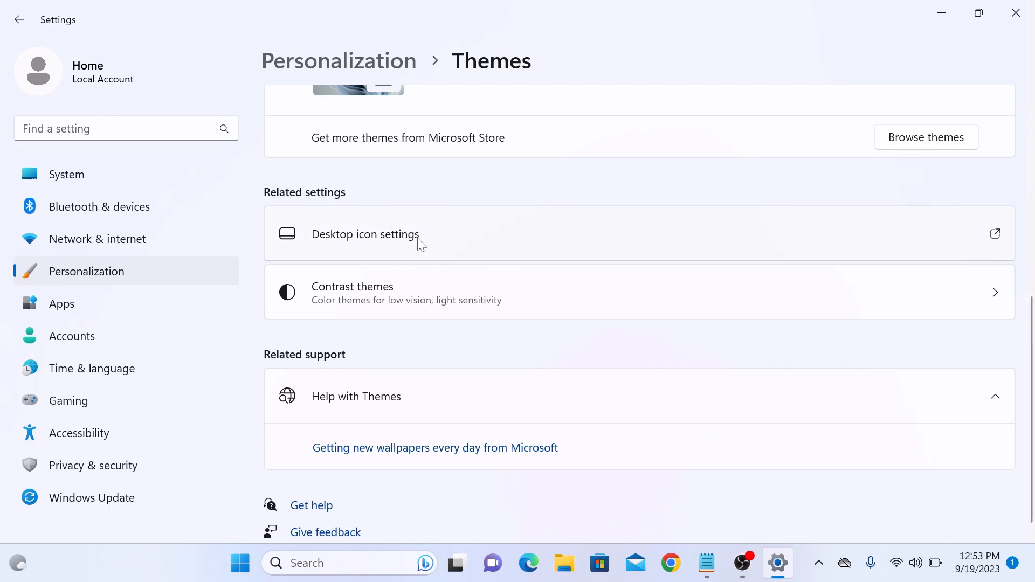
In Desktop icon settings, uncheck Recycle Bin, apply and confirm with OK.
{"action": "left_click", "coordinate": [364, 234]}
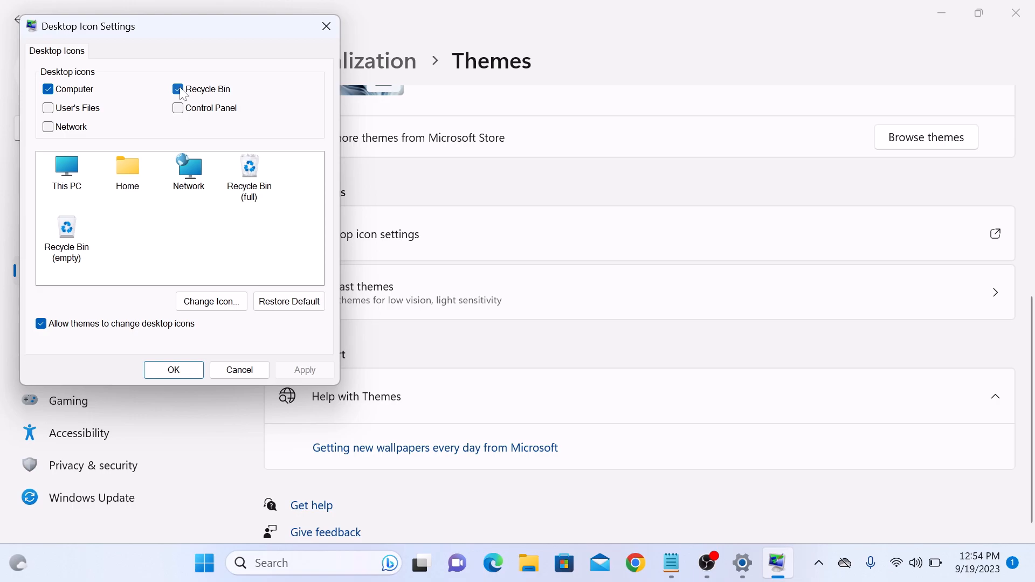
{"action": "left_click", "coordinate": [178, 90]}
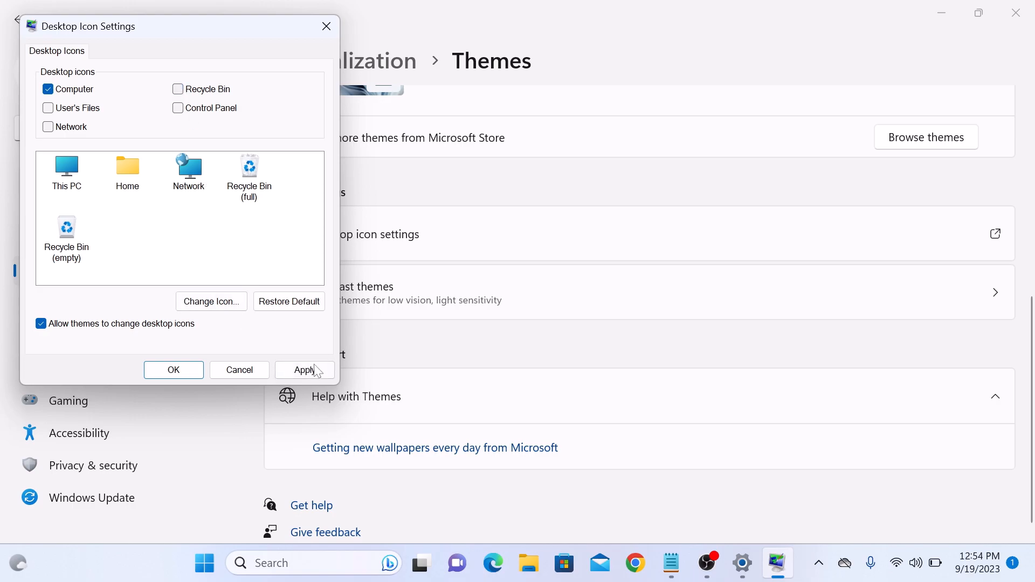
{"action": "left_click", "coordinate": [304, 369]}
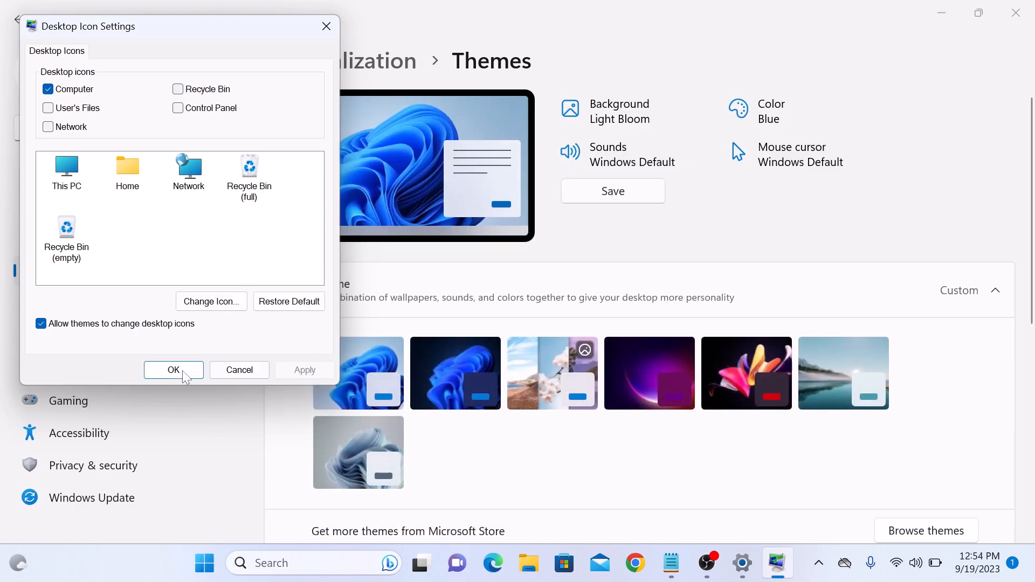
{"action": "left_click", "coordinate": [172, 370]}
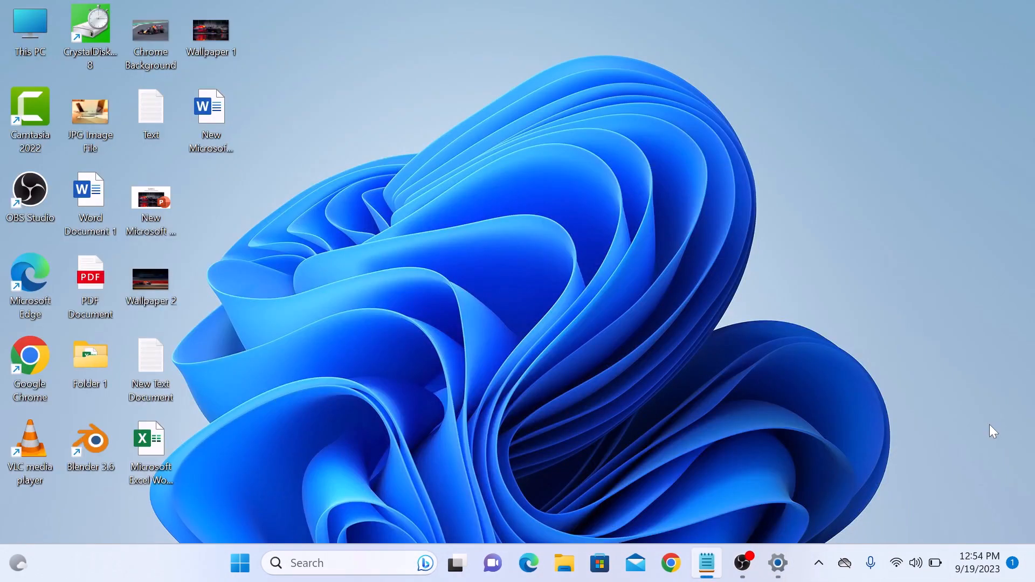
{"action": "mouse_move", "coordinate": [51, 6]}
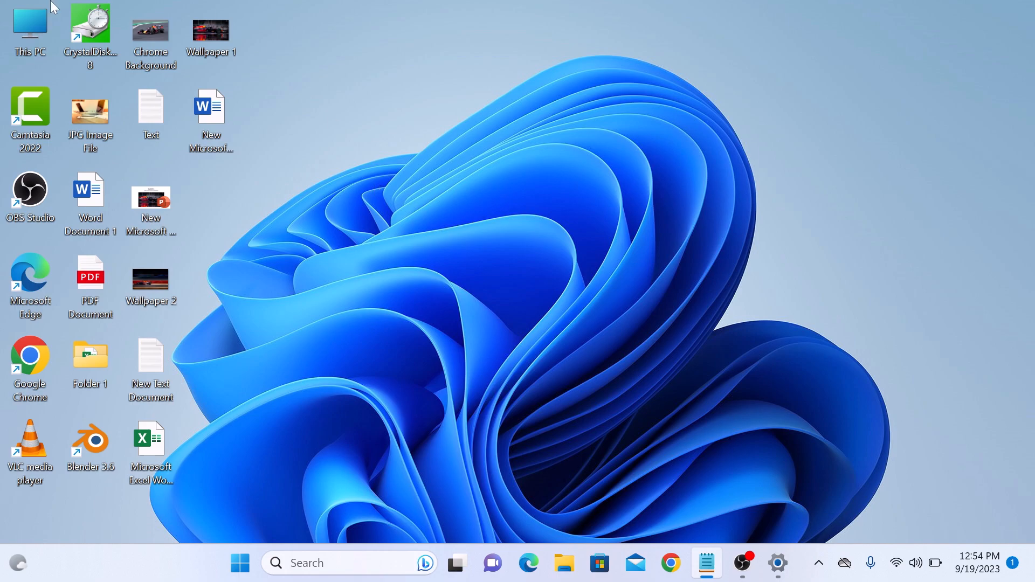
{"action": "mouse_move", "coordinate": [322, 285]}
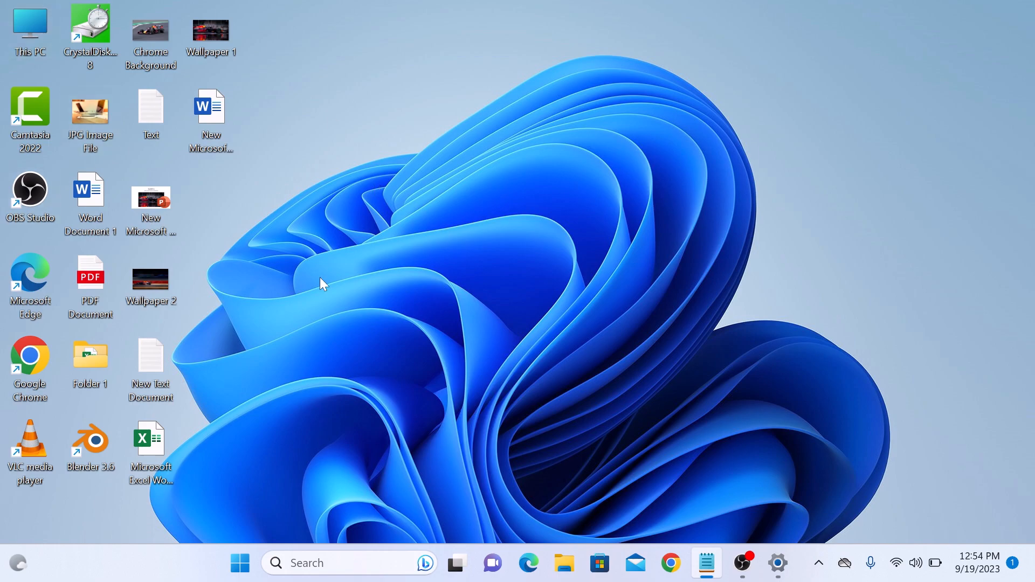